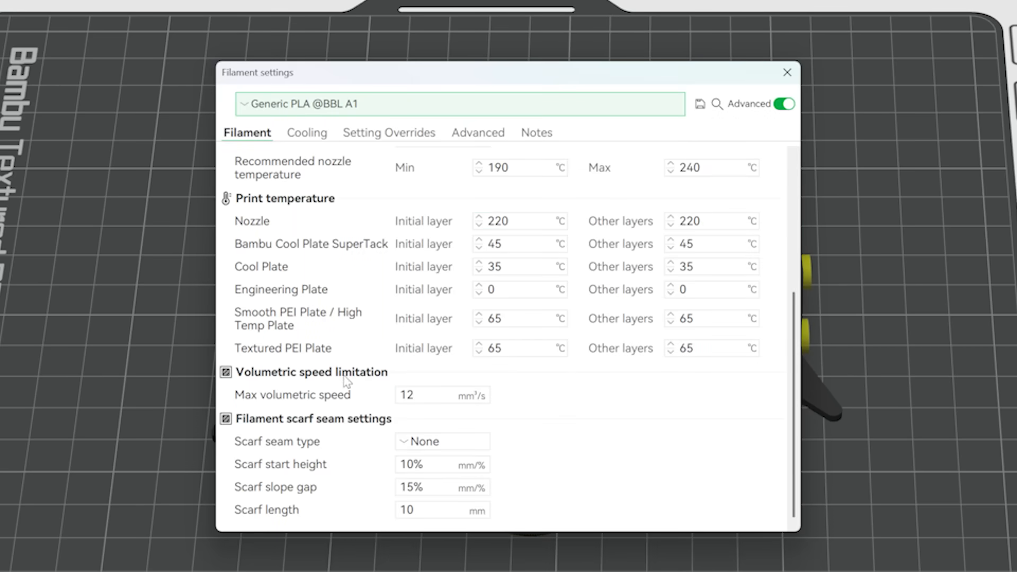
- Compare the Bambu PLA Basic filament preset against Generic PLA, ending back on Generic PLA
{"action": "left_click", "coordinate": [454, 104]}
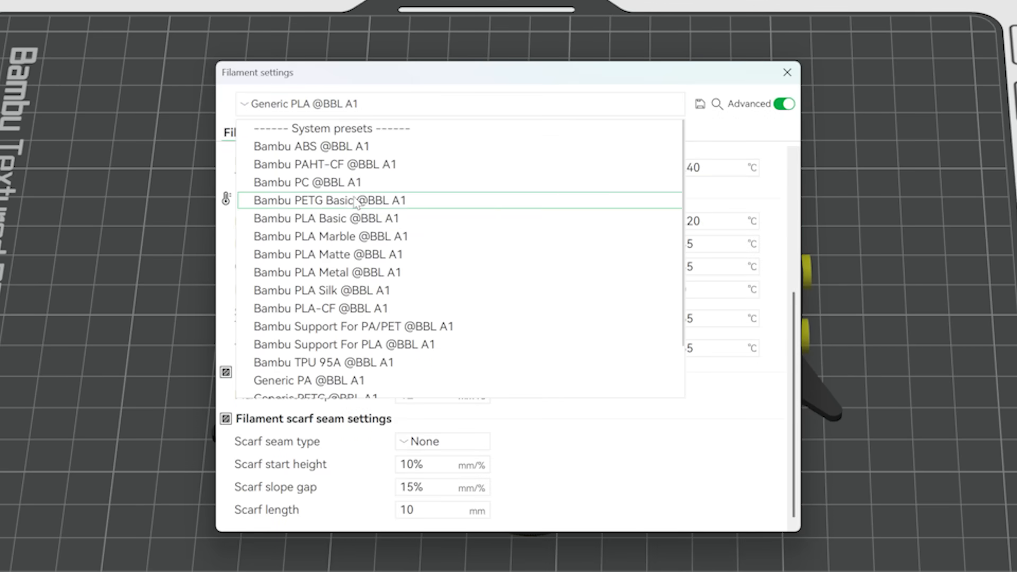
{"action": "left_click", "coordinate": [328, 218]}
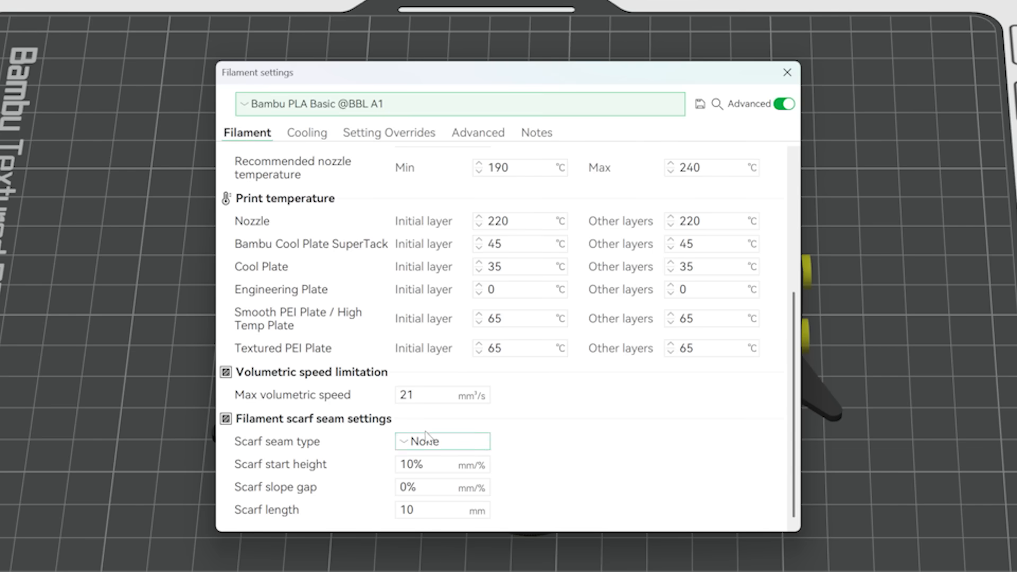
{"action": "mouse_move", "coordinate": [422, 424]}
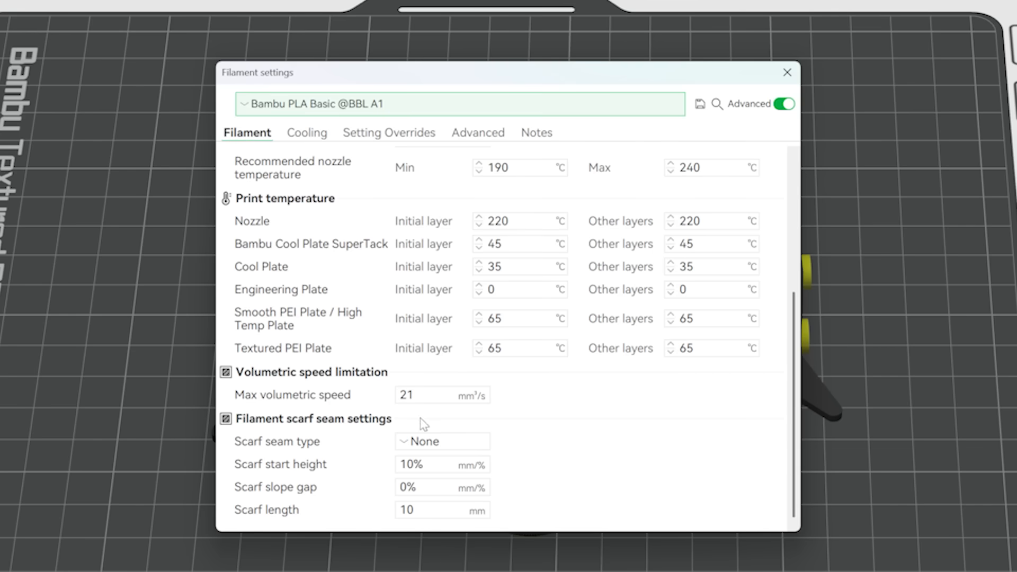
{"action": "left_click", "coordinate": [459, 104]}
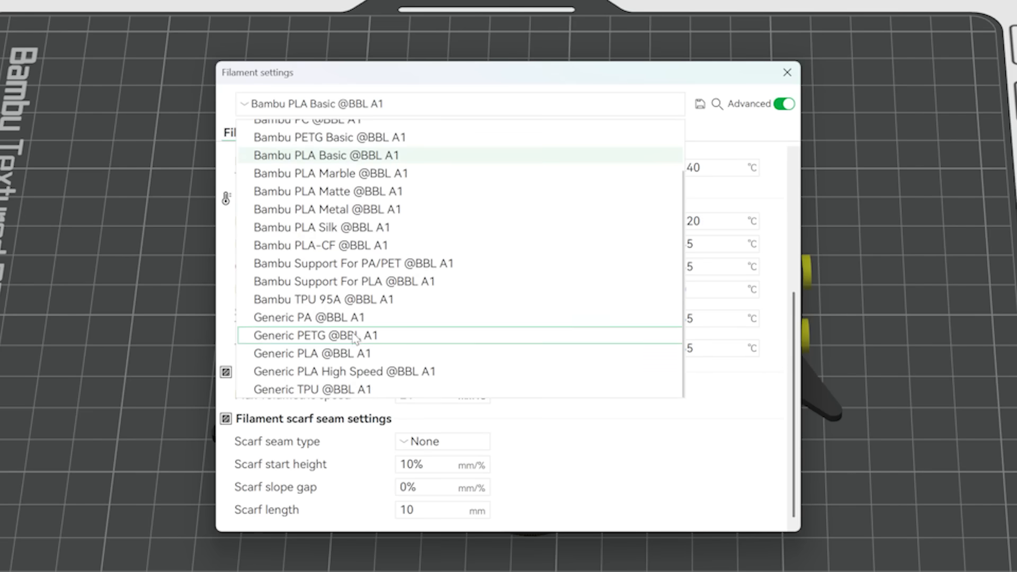
{"action": "left_click", "coordinate": [312, 353]}
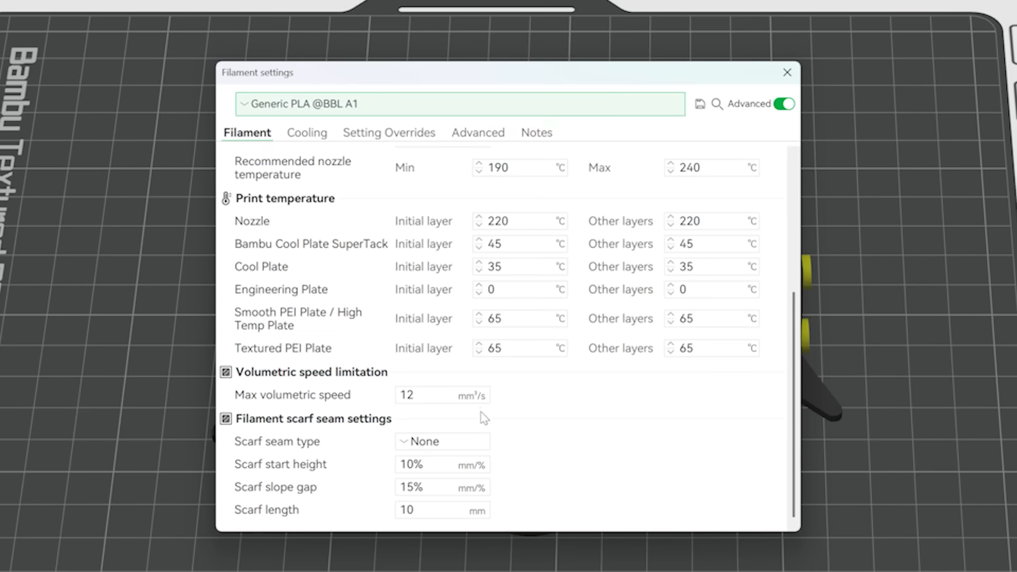
{"action": "mouse_move", "coordinate": [522, 397]}
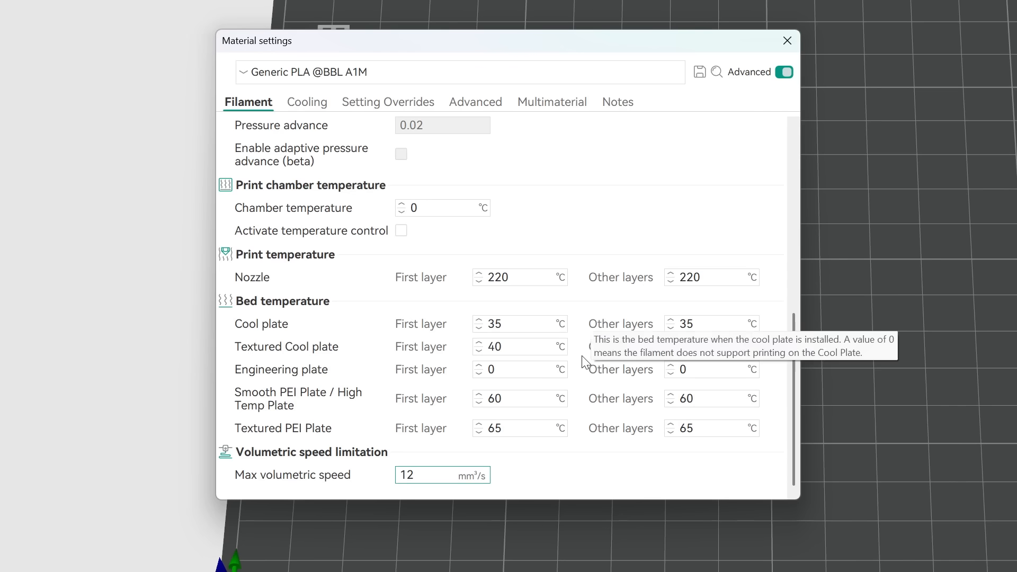
- Check the Max volumetric speed value, close Material settings and list the calibration tests
{"action": "left_click", "coordinate": [443, 475]}
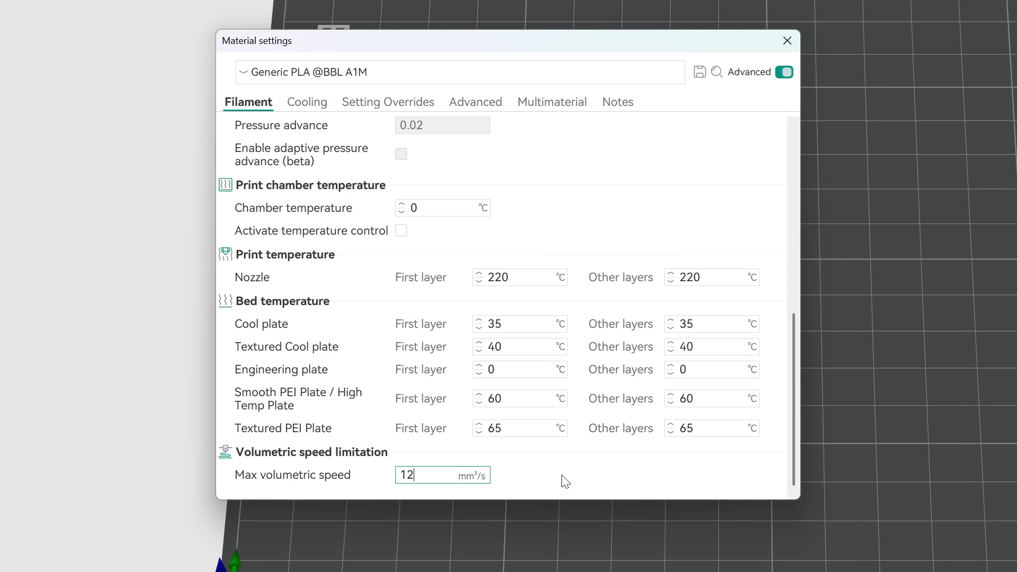
{"action": "left_click", "coordinate": [787, 41]}
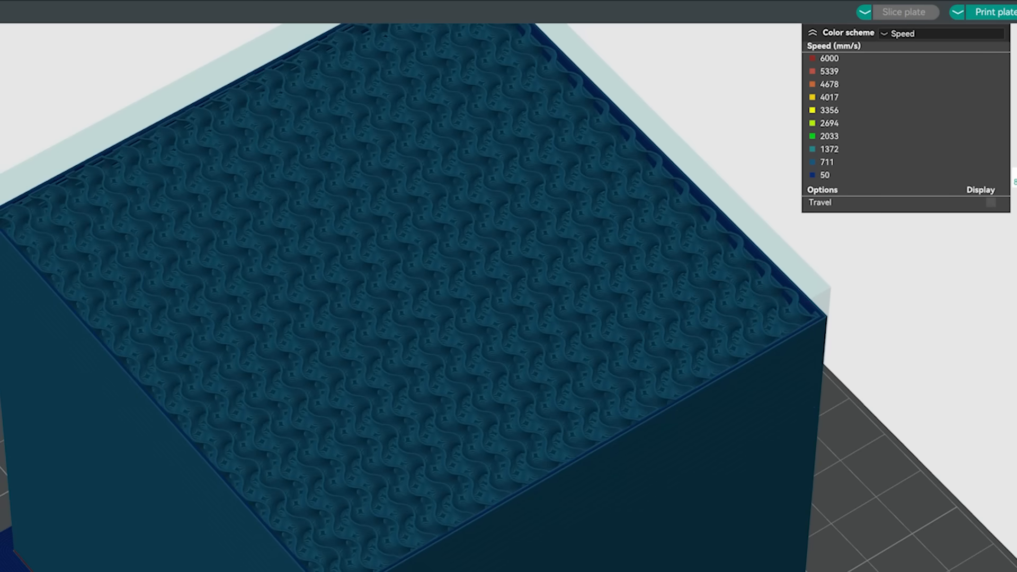
{"action": "left_click", "coordinate": [171, 10]}
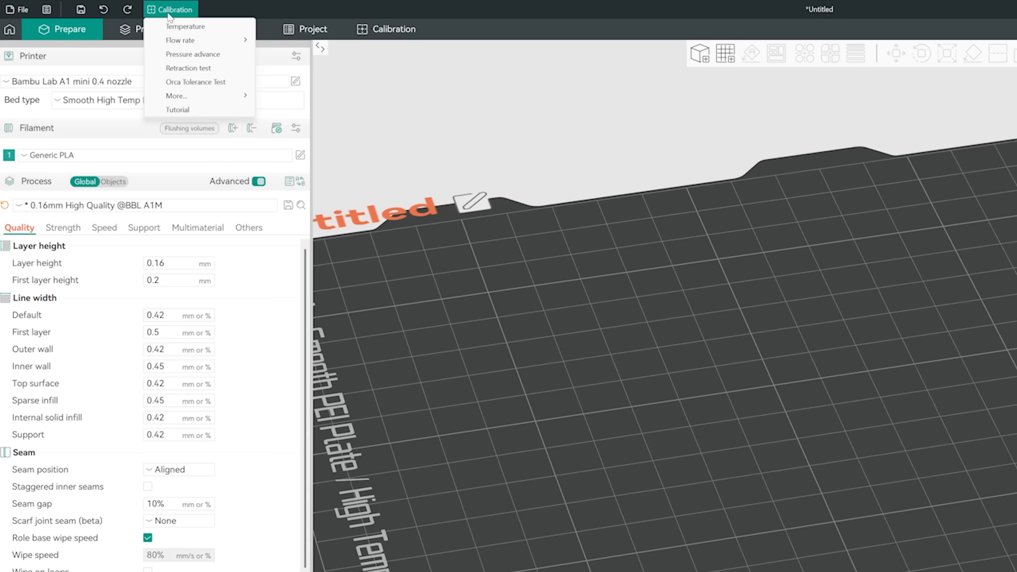
{"action": "mouse_move", "coordinate": [176, 97]}
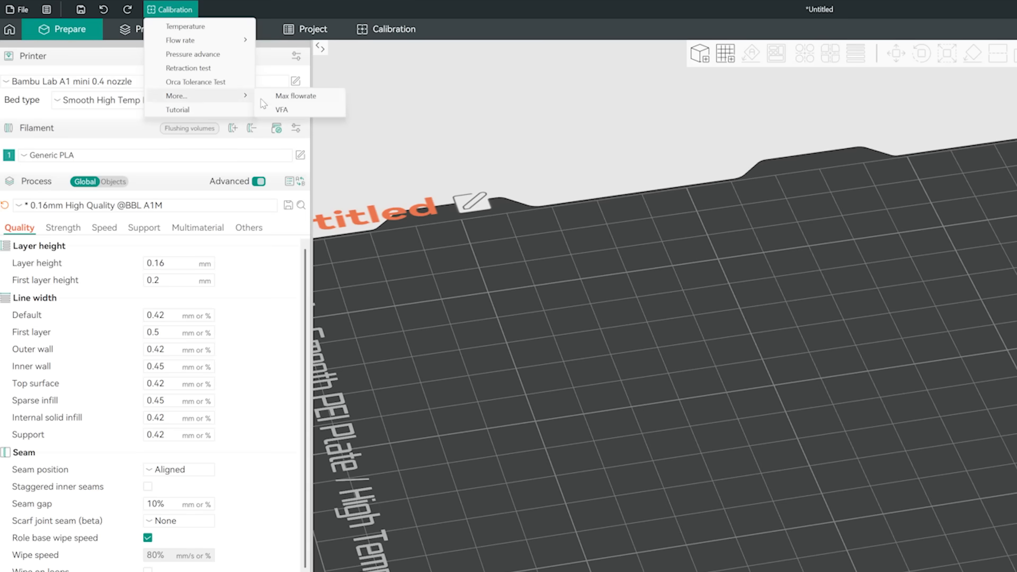
- Start the Max flowrate calibration setup and focus its Start volumetric speed value
{"action": "left_click", "coordinate": [296, 96]}
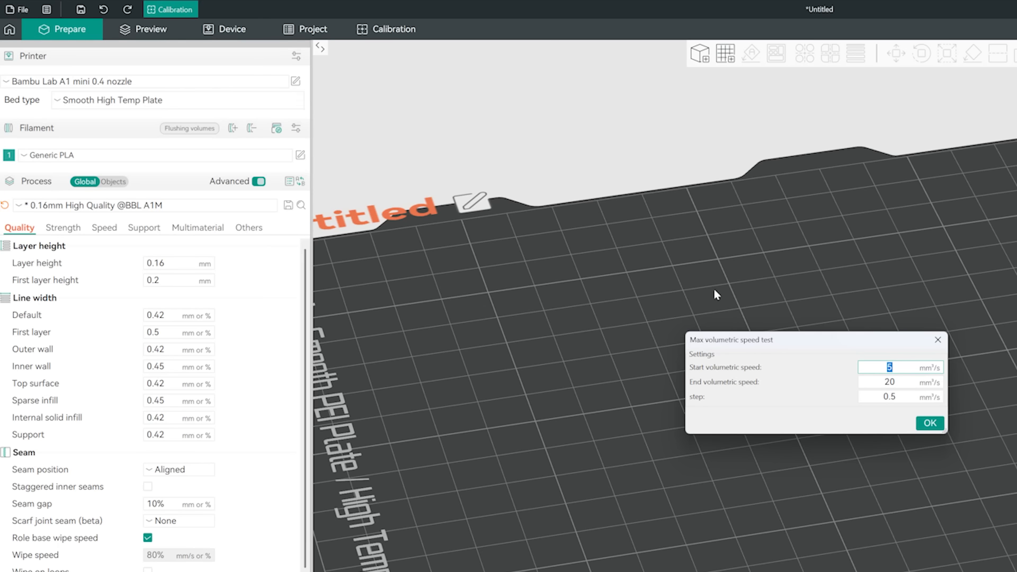
{"action": "left_click", "coordinate": [930, 423]}
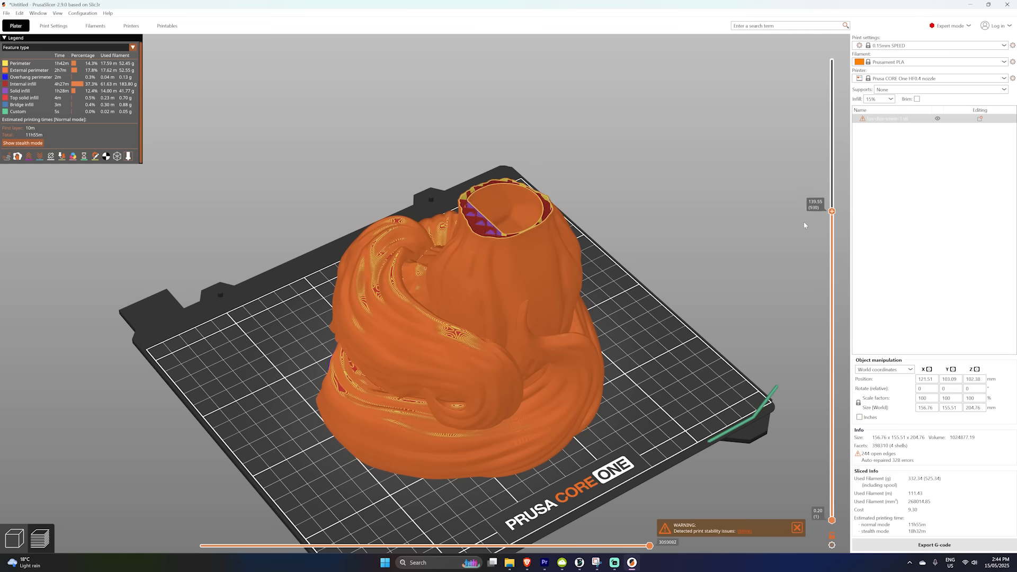
{"action": "left_click_drag", "start_coordinate": [833, 209], "coordinate": [833, 368]}
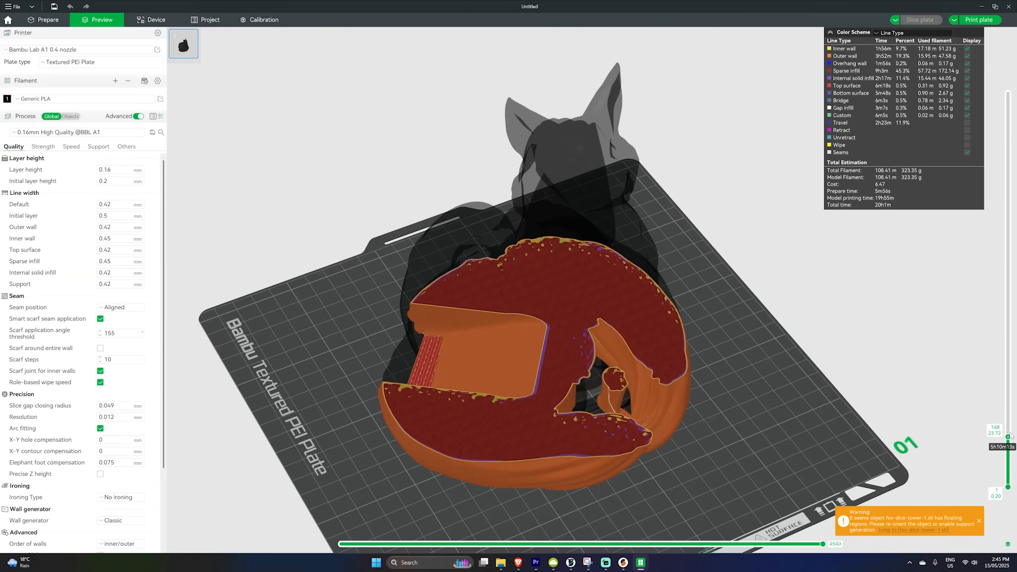
- Review the sliced fox preview's Line Type time breakdown totalling about 20 hours
{"action": "left_click_drag", "start_coordinate": [1010, 429], "coordinate": [1010, 372]}
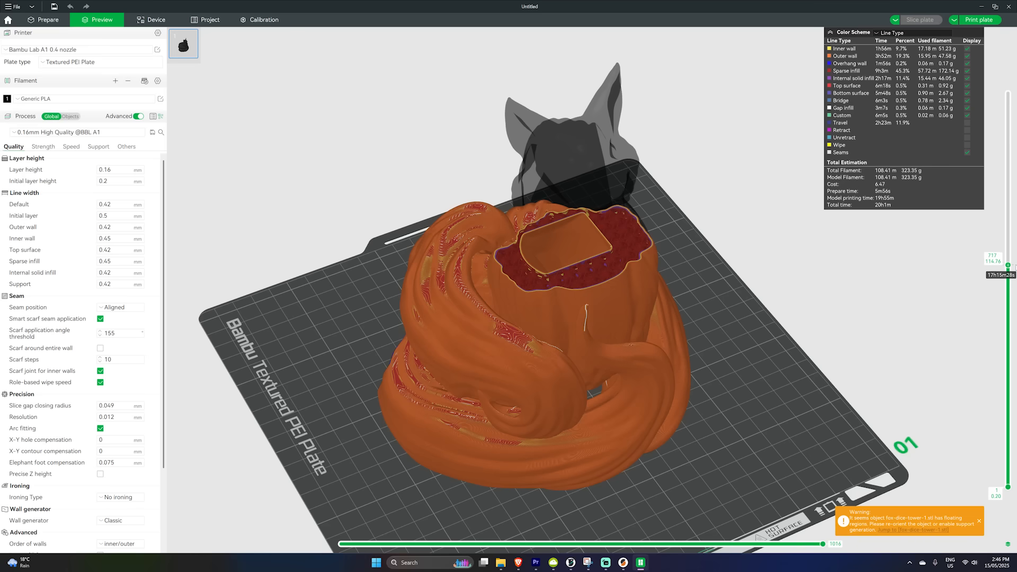
{"action": "left_click_drag", "start_coordinate": [1008, 266], "coordinate": [1008, 248]}
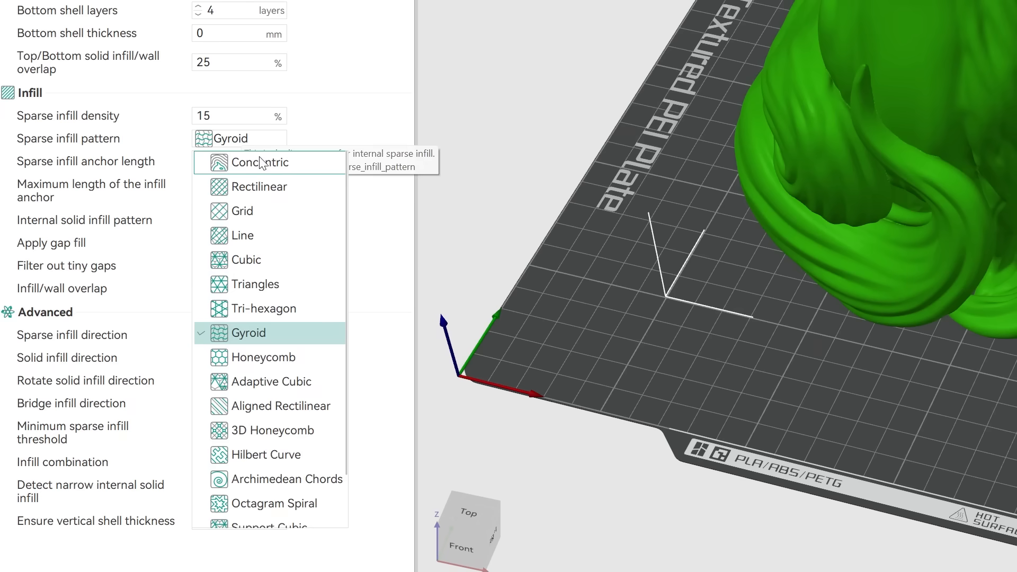
- Scroll the Strength settings to Infill showing 15% sparse density with the Gyroid pattern
{"action": "scroll", "scroll_direction": "down", "scroll_amount": 3}
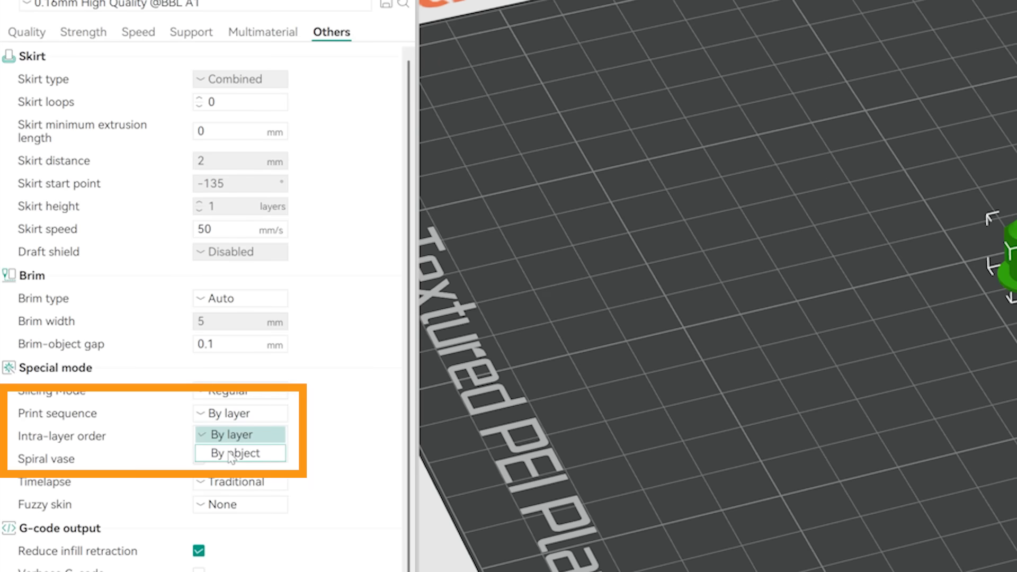
- Set Print sequence to By object and Arrange the parts spread across the plate
{"action": "left_click", "coordinate": [235, 453]}
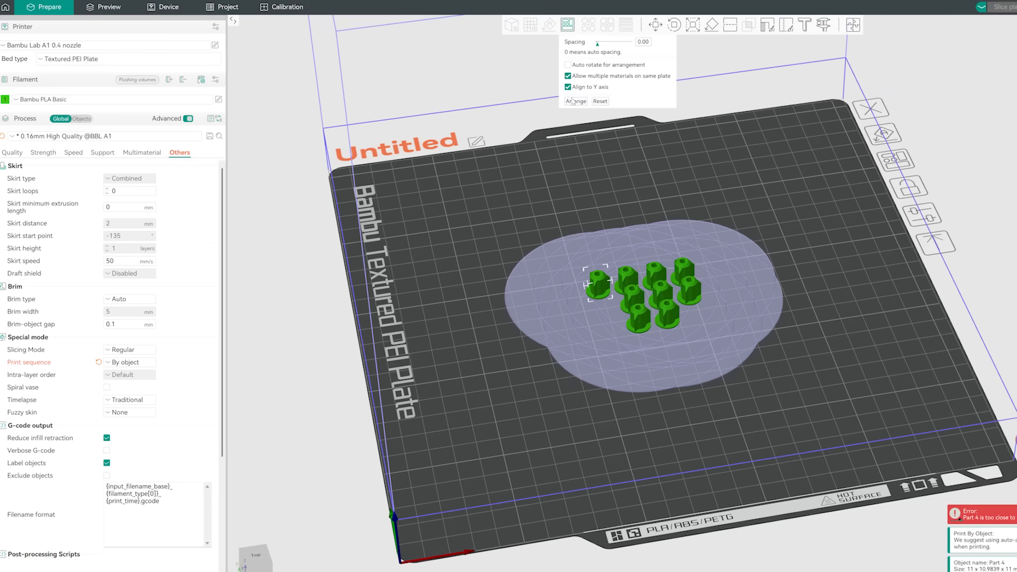
{"action": "left_click", "coordinate": [574, 101]}
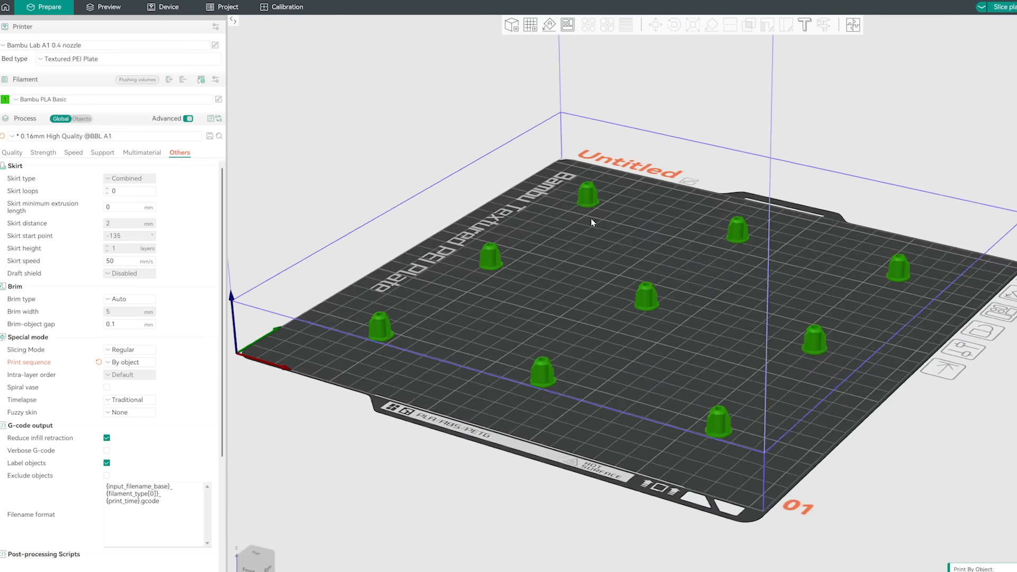
{"action": "left_click_drag", "start_coordinate": [591, 221], "coordinate": [610, 234]}
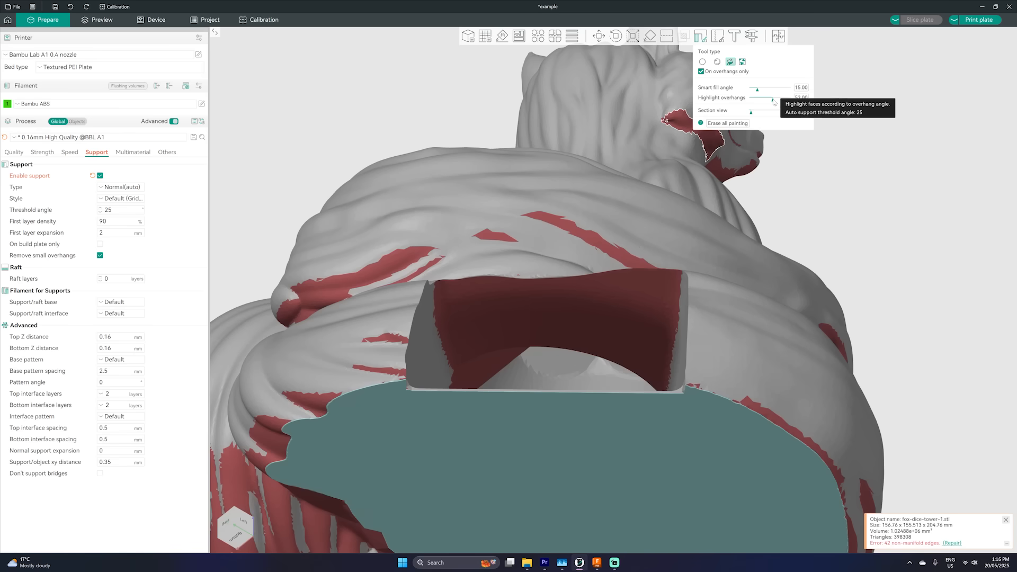
- Raise the Highlight overhangs angle to 21 so only small red areas remain on the fox tower
{"action": "left_click_drag", "start_coordinate": [773, 104], "coordinate": [759, 103]}
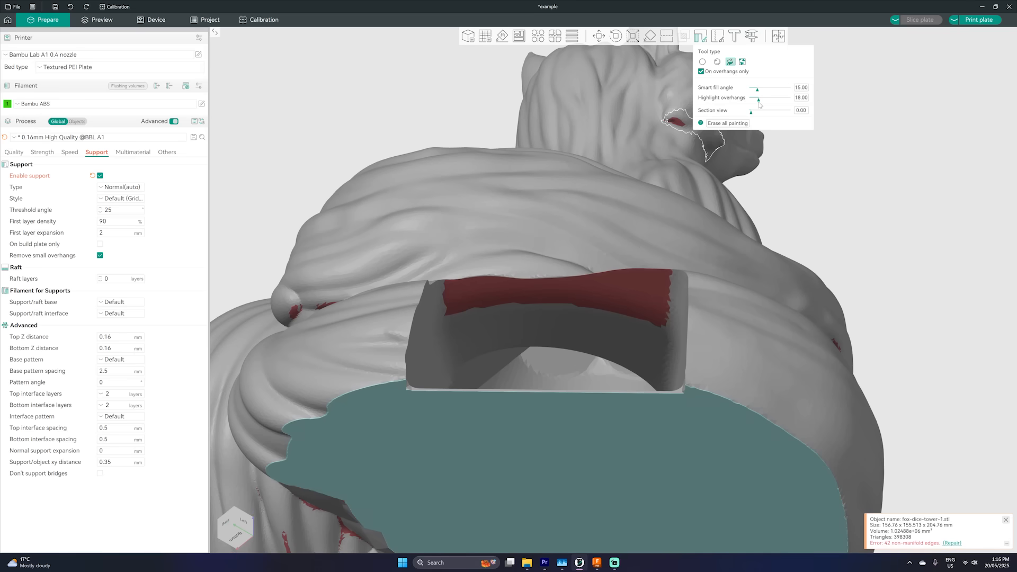
{"action": "left_click_drag", "start_coordinate": [760, 103], "coordinate": [765, 103]}
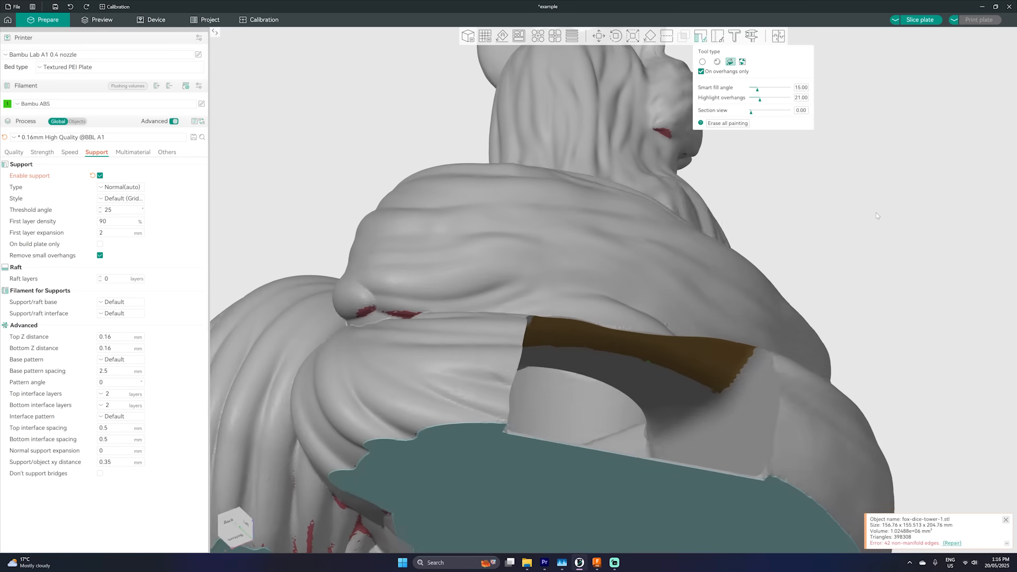
{"action": "left_click", "coordinate": [102, 19]}
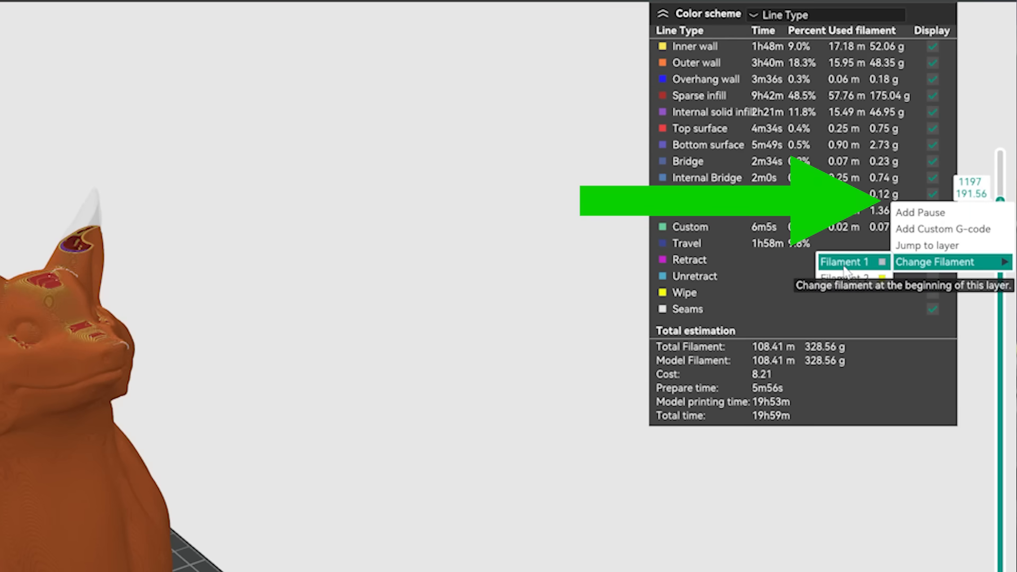
- Insert a change to Filament 1 at layer 1197 on the sliced print
{"action": "left_click", "coordinate": [935, 262]}
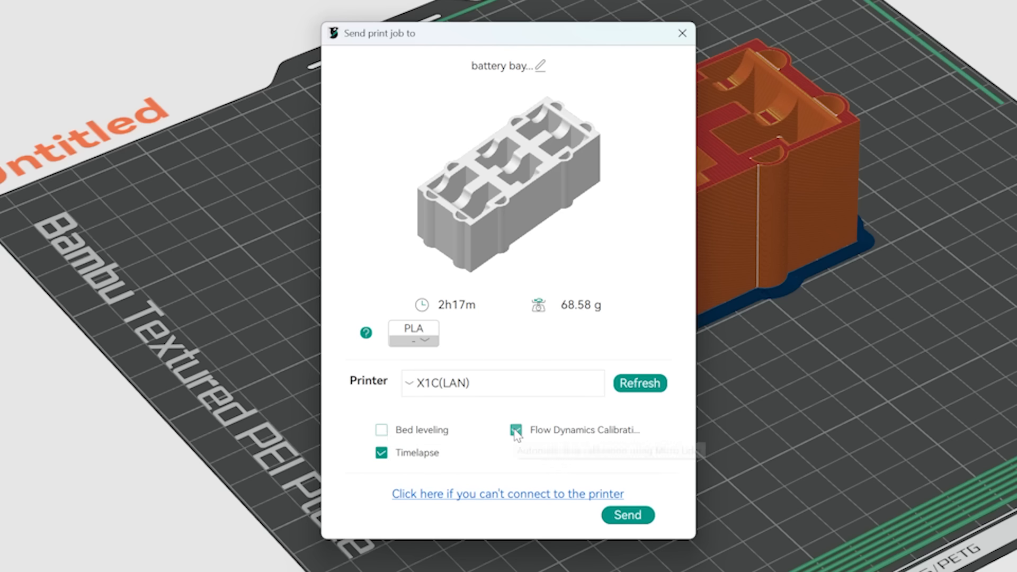
- Turn off Flow Dynamics Calibration and Timelapse, then send the battery bay job to the X1C
{"action": "left_click", "coordinate": [517, 431]}
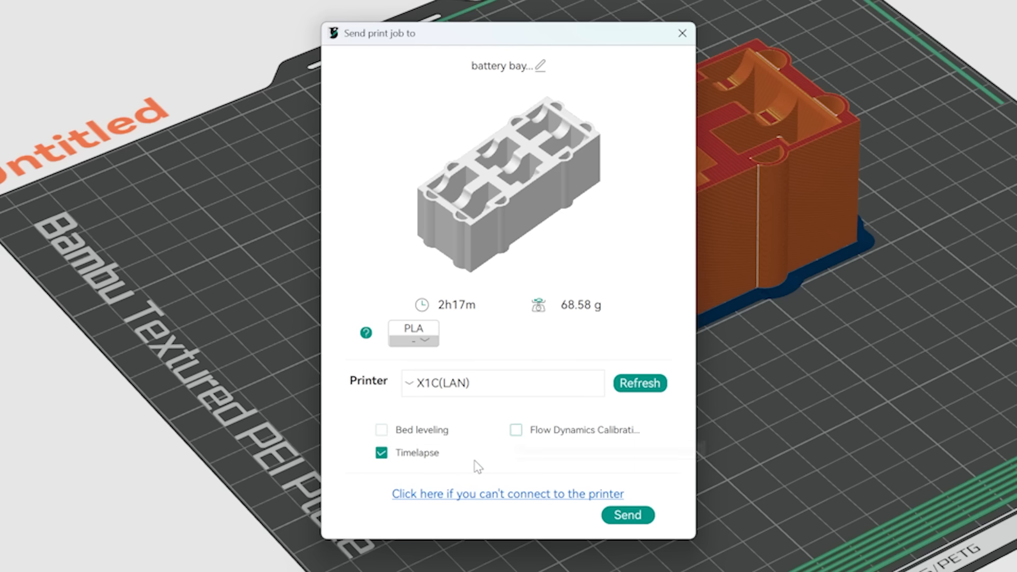
{"action": "mouse_move", "coordinate": [403, 472]}
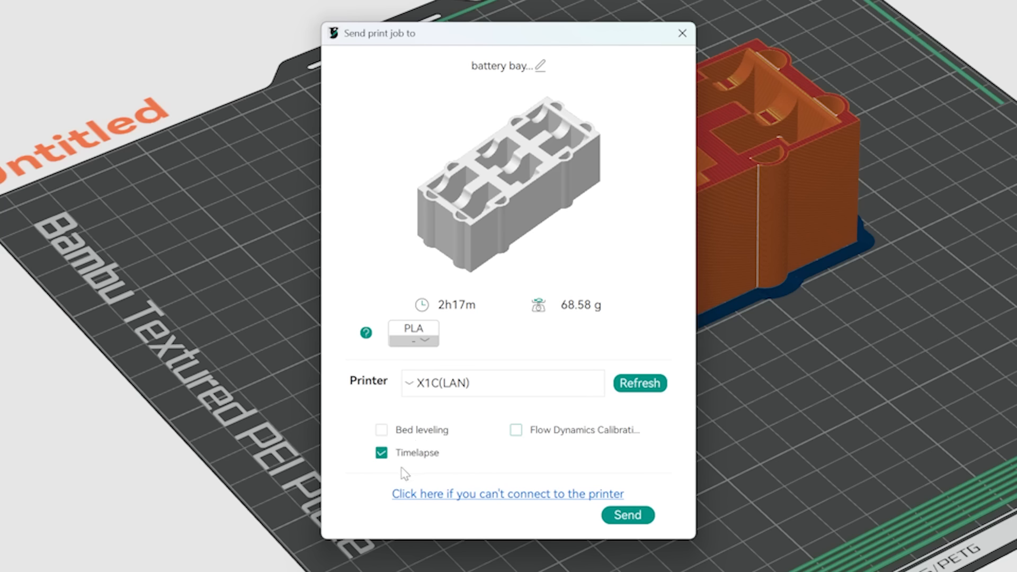
{"action": "left_click", "coordinate": [382, 453]}
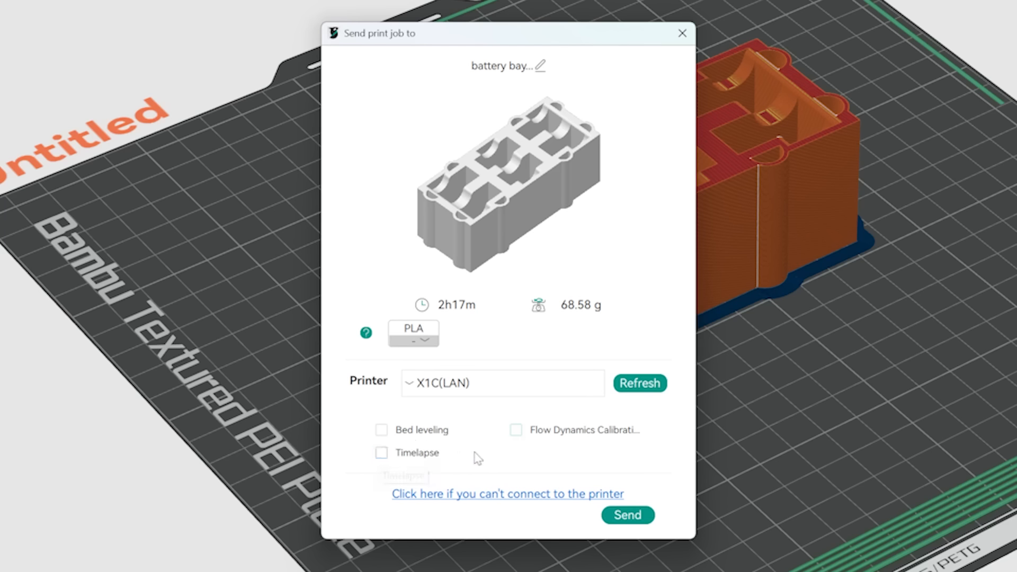
{"action": "left_click", "coordinate": [626, 515]}
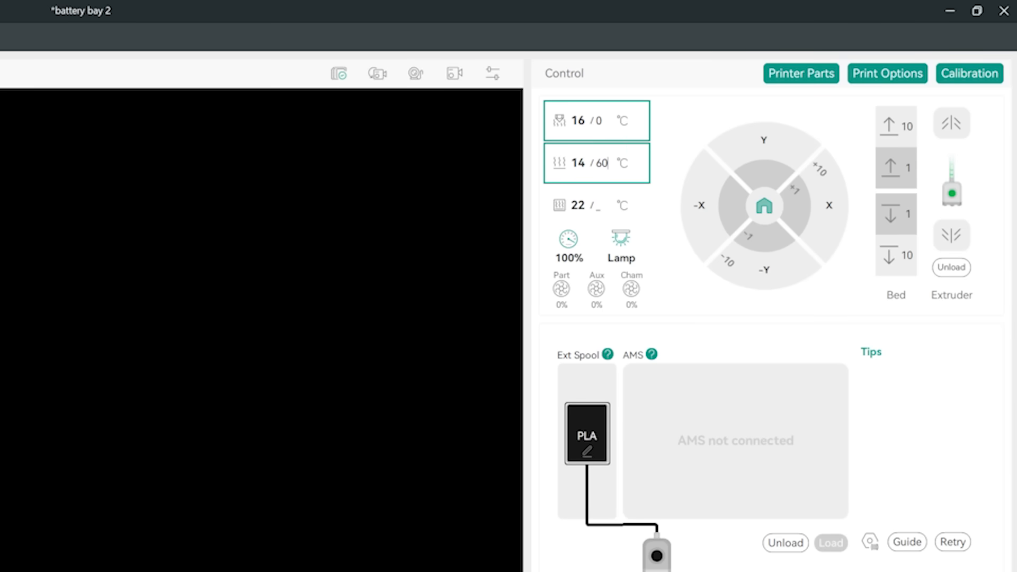